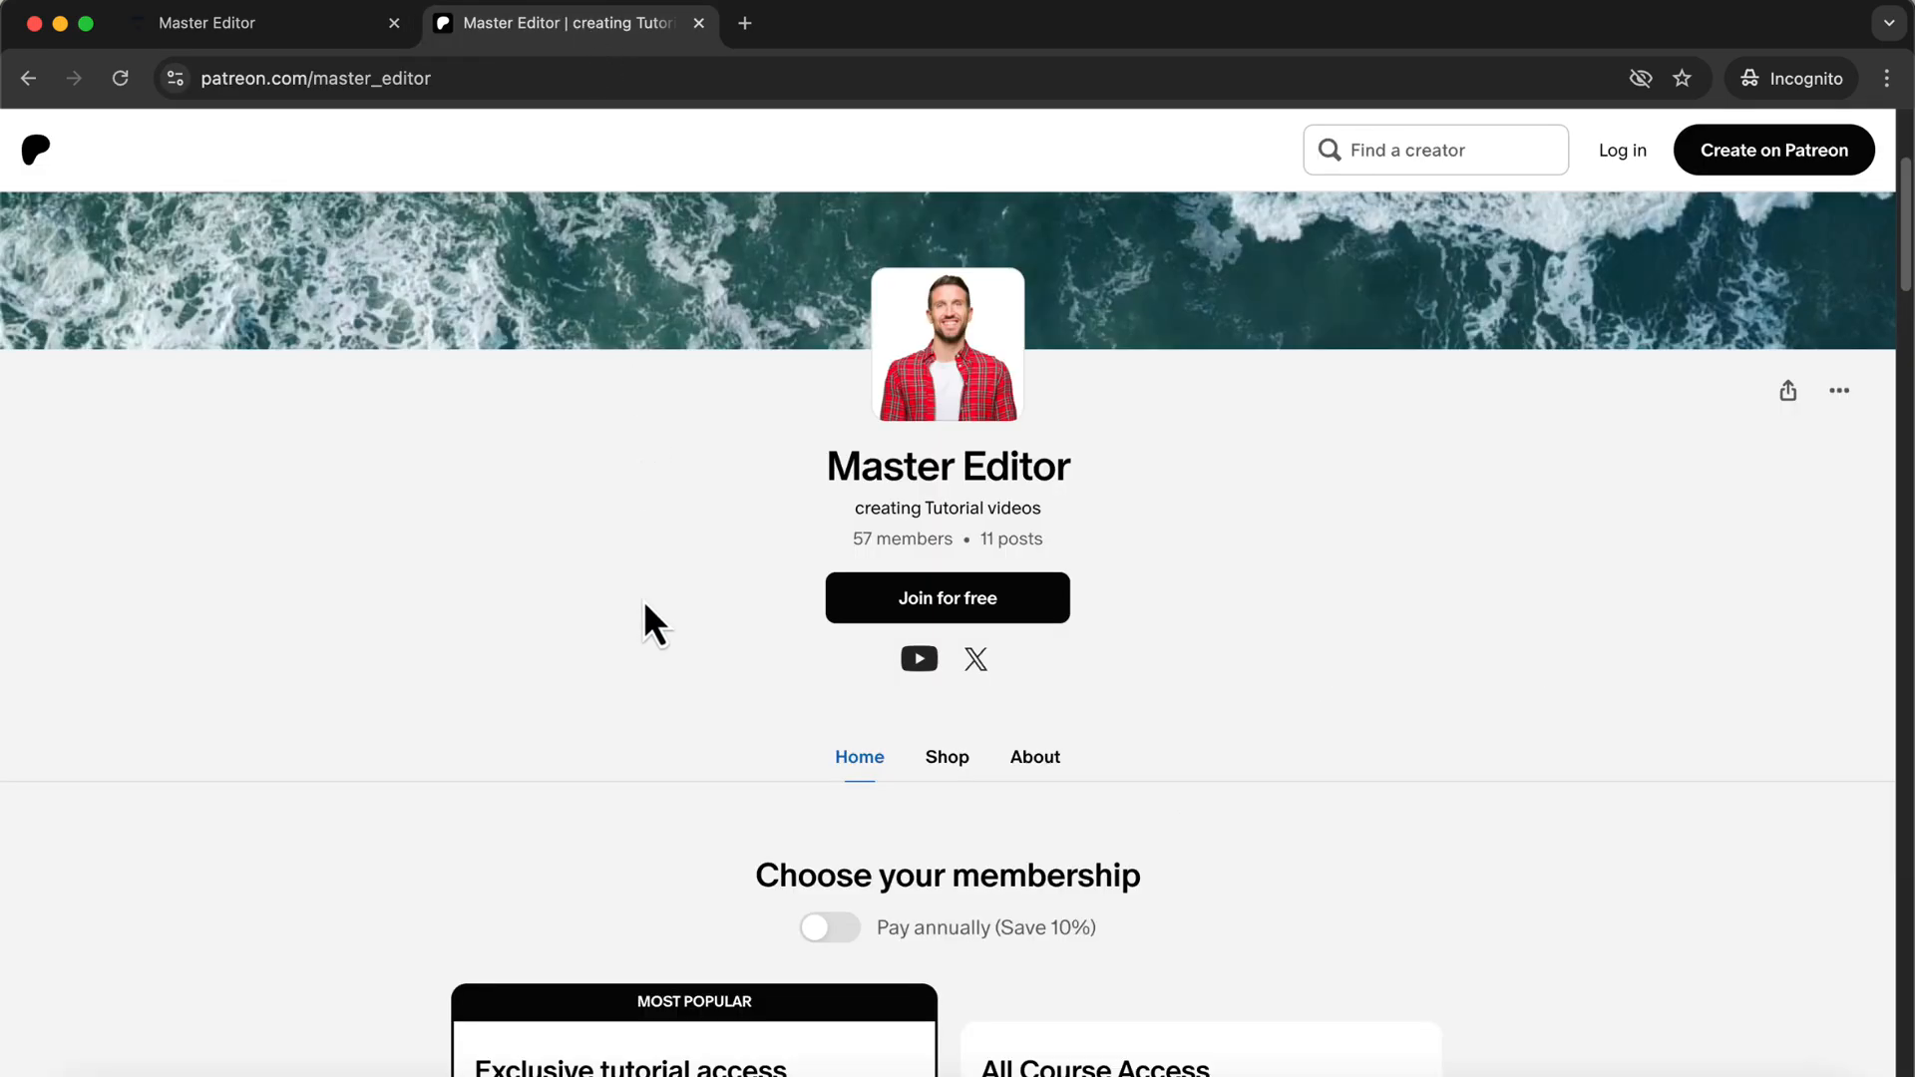
Bring the 'Choose your membership' section with the All Course Access tier into view.
scroll("down", 3)
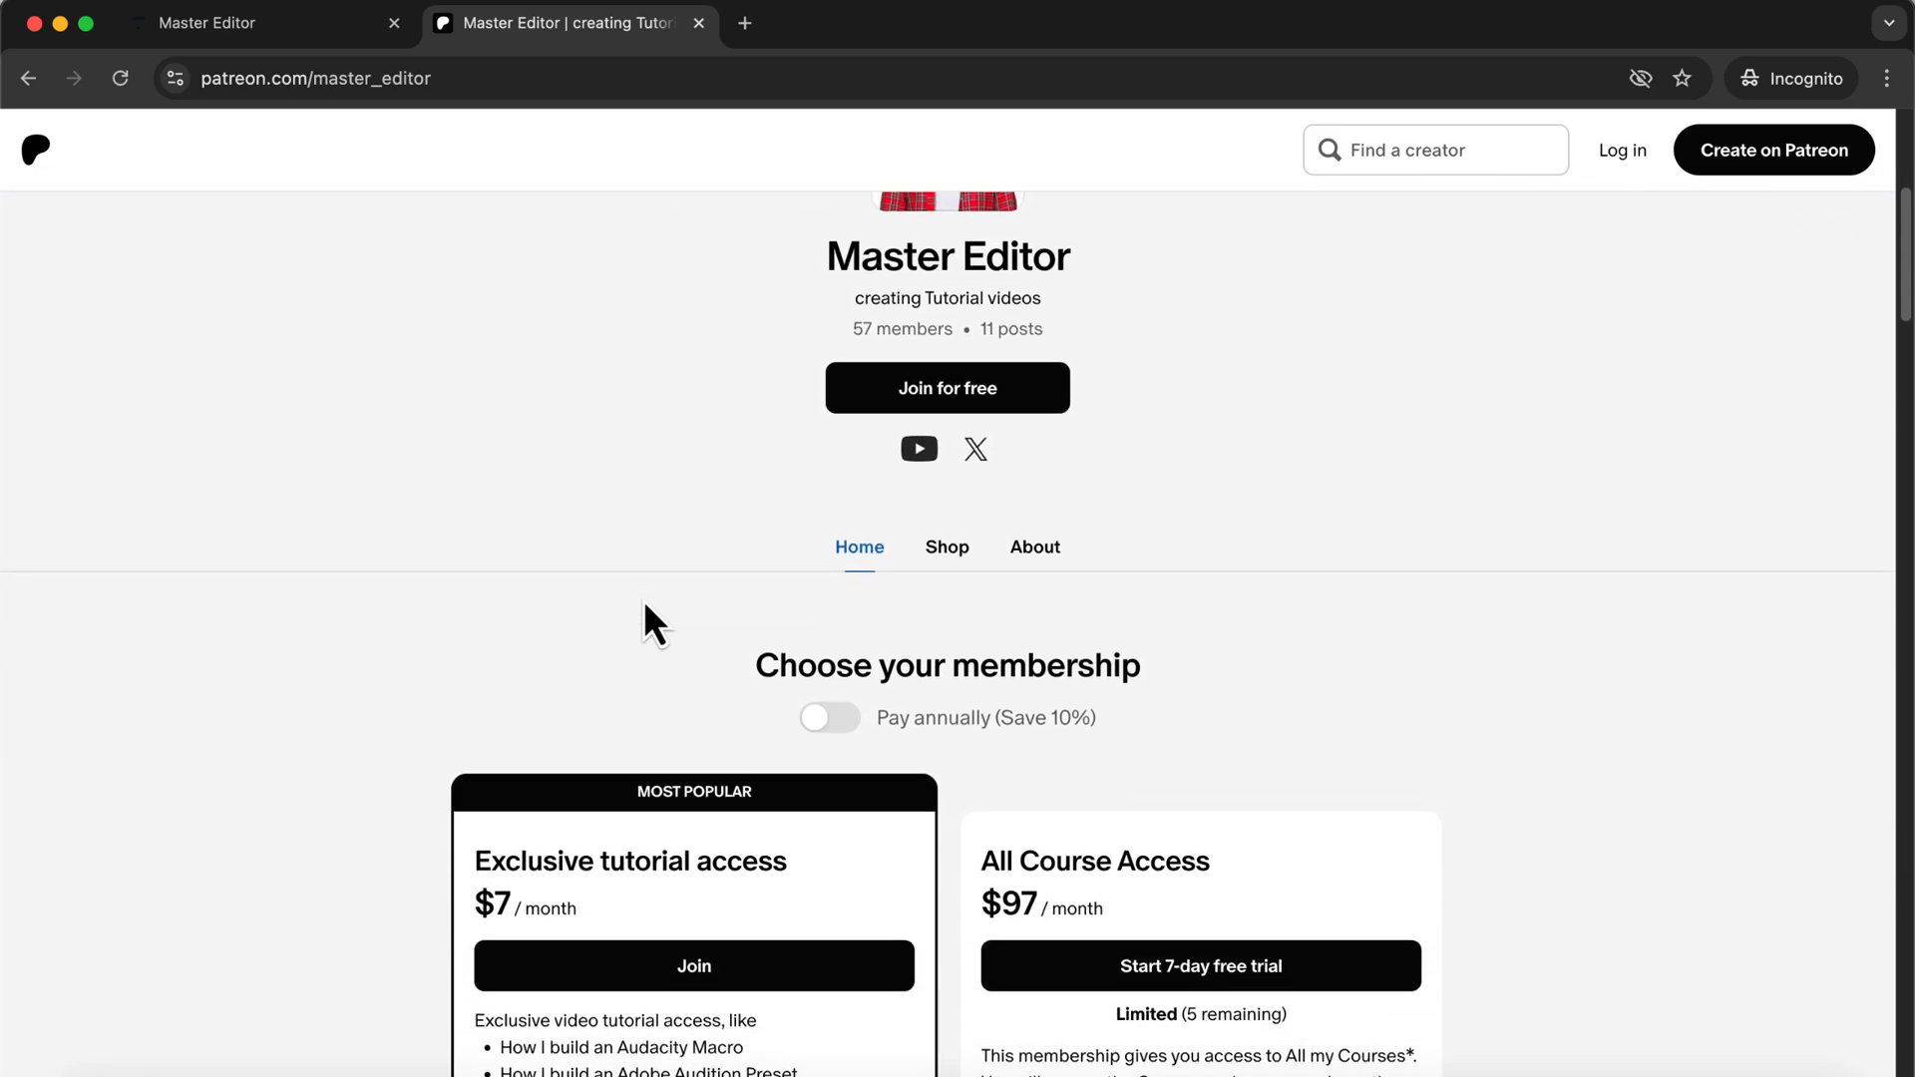
scroll("down", 3)
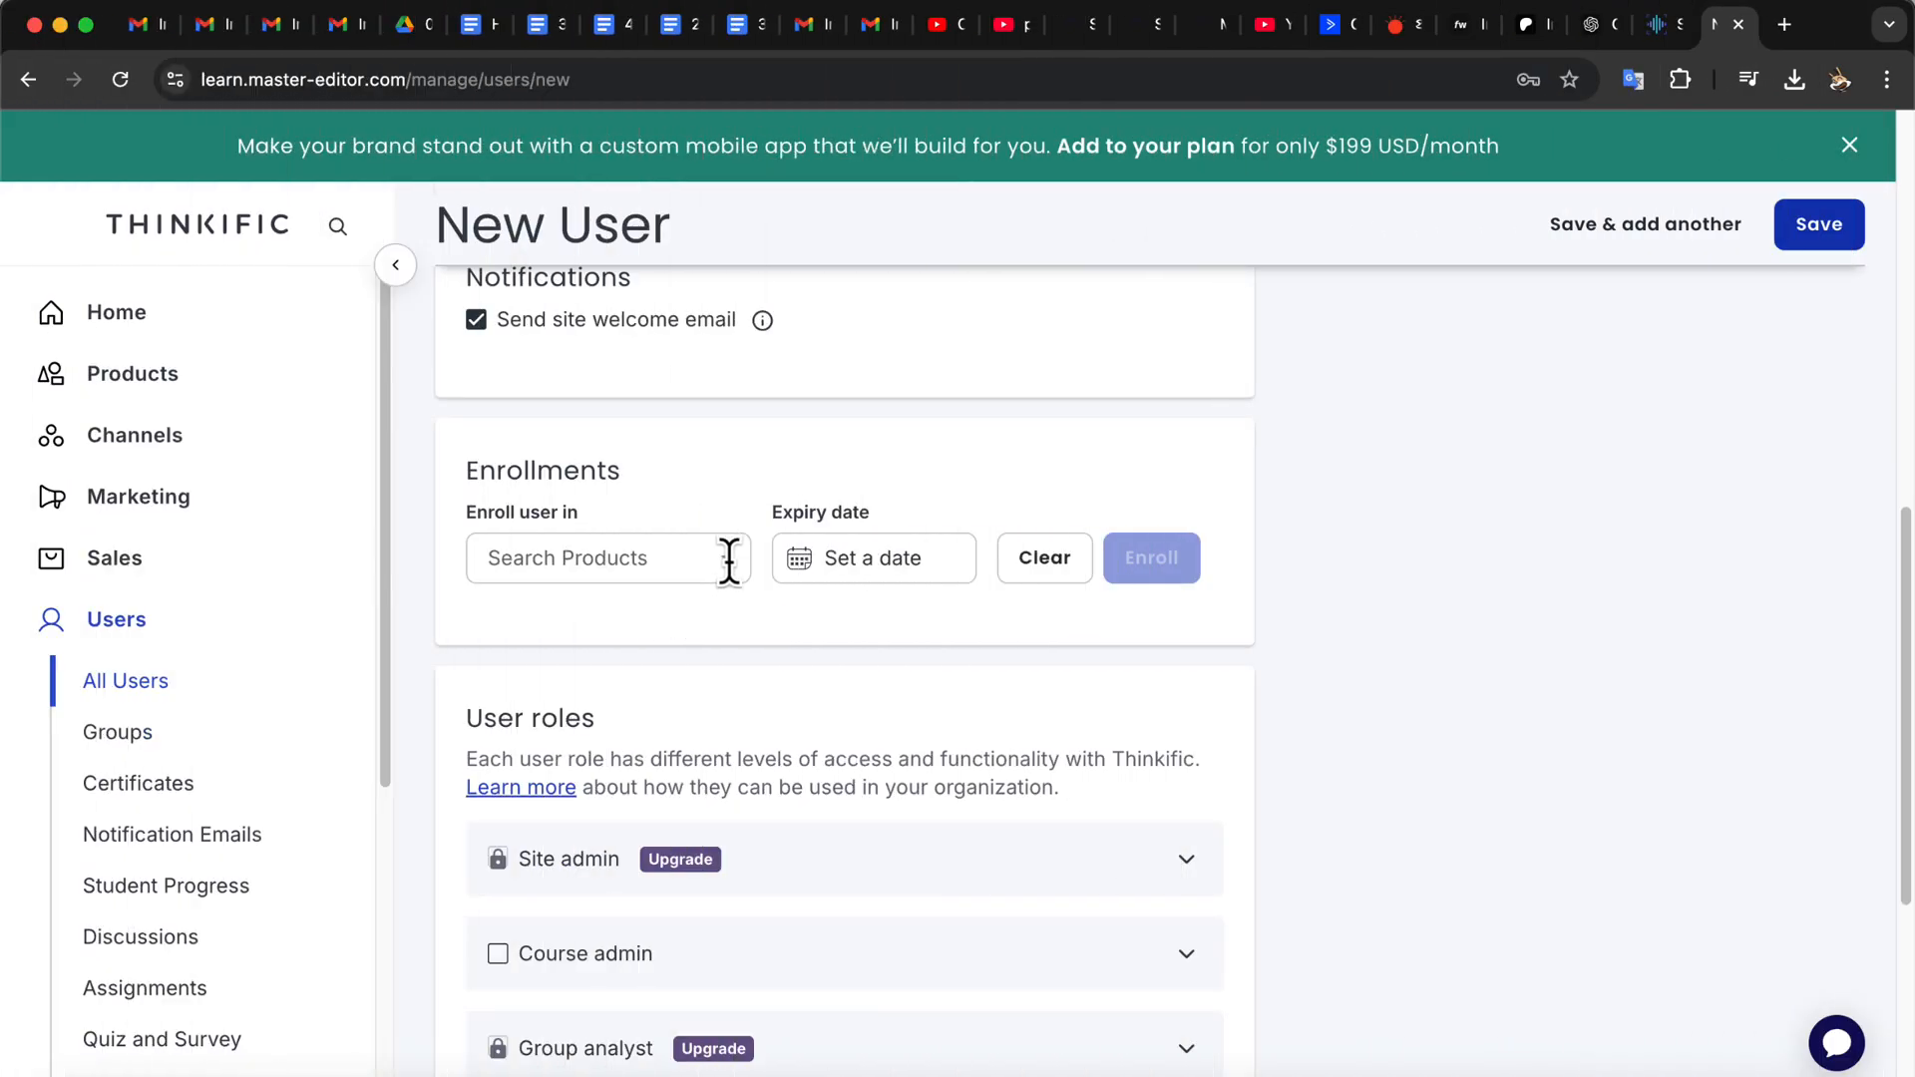
Expand the Search Products field under Enrollments and browse the available course list.
left_click(592, 559)
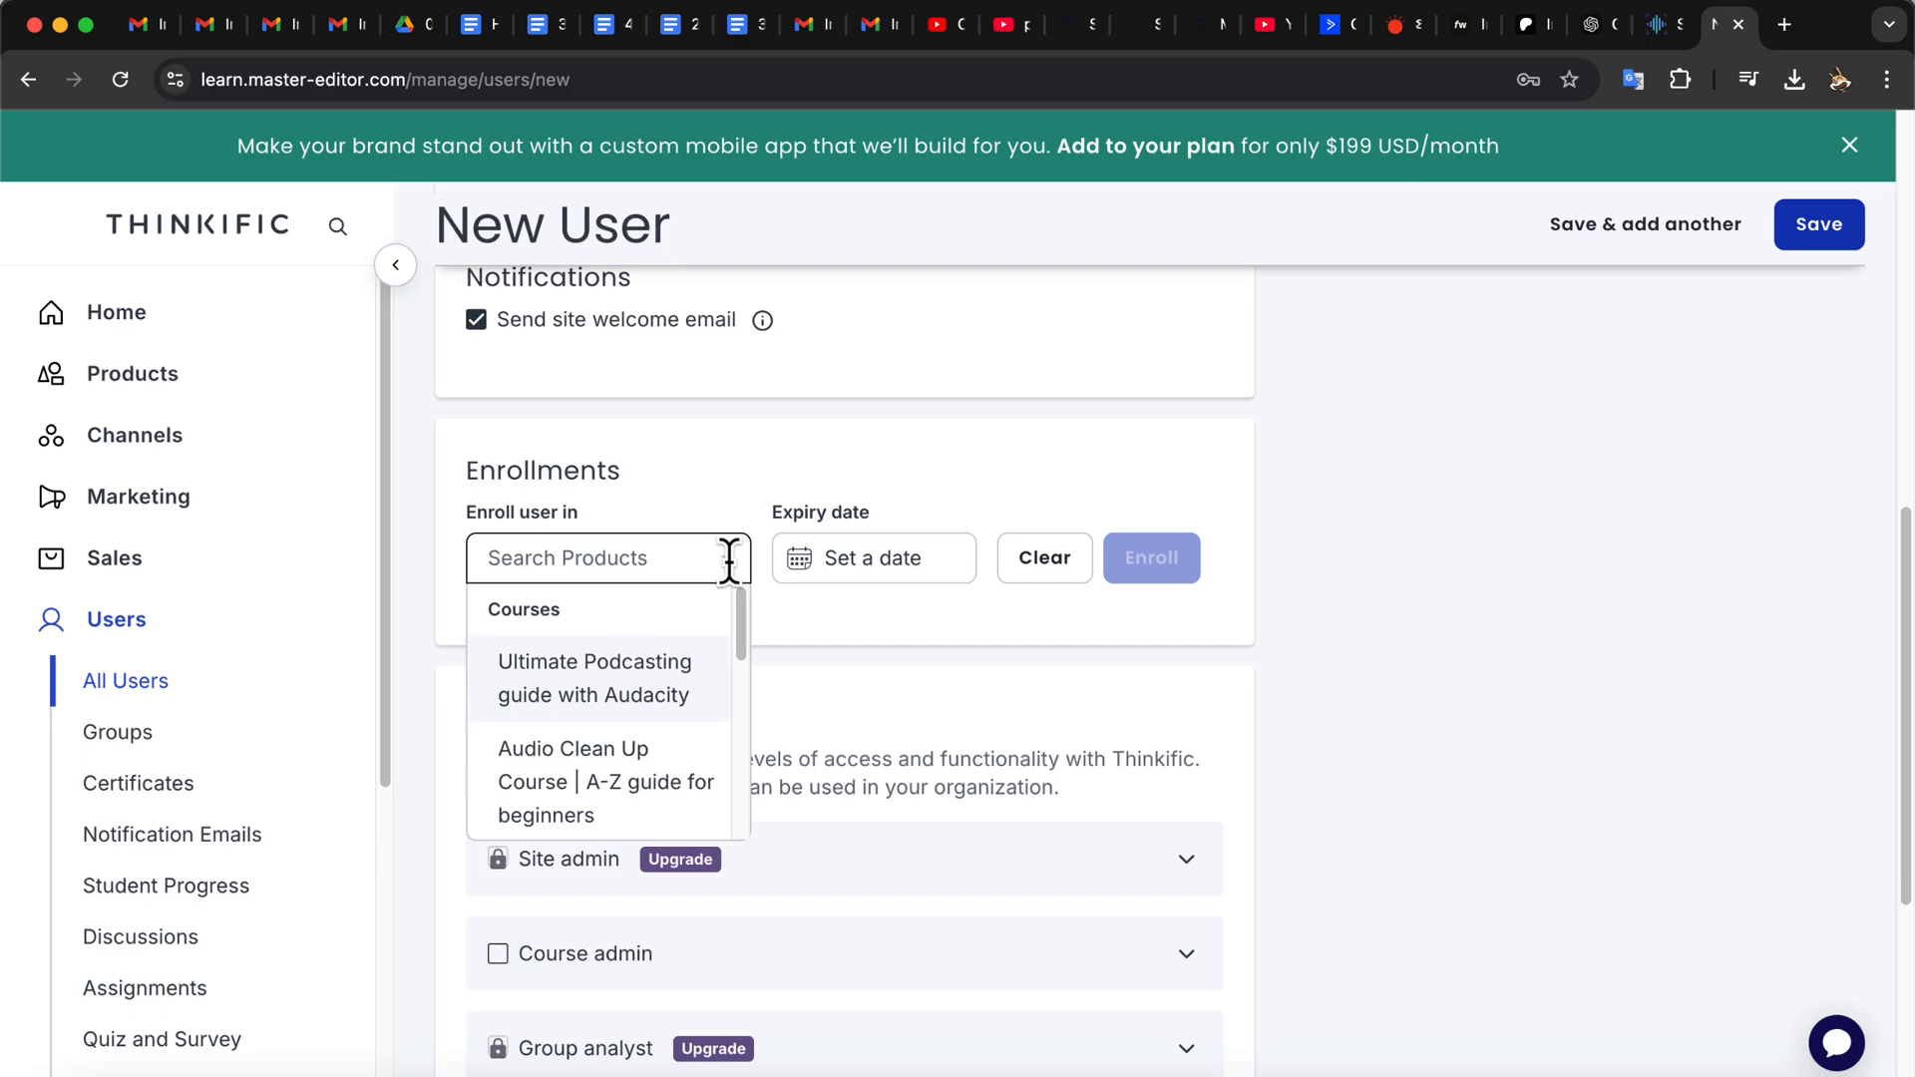
scroll("down", 3)
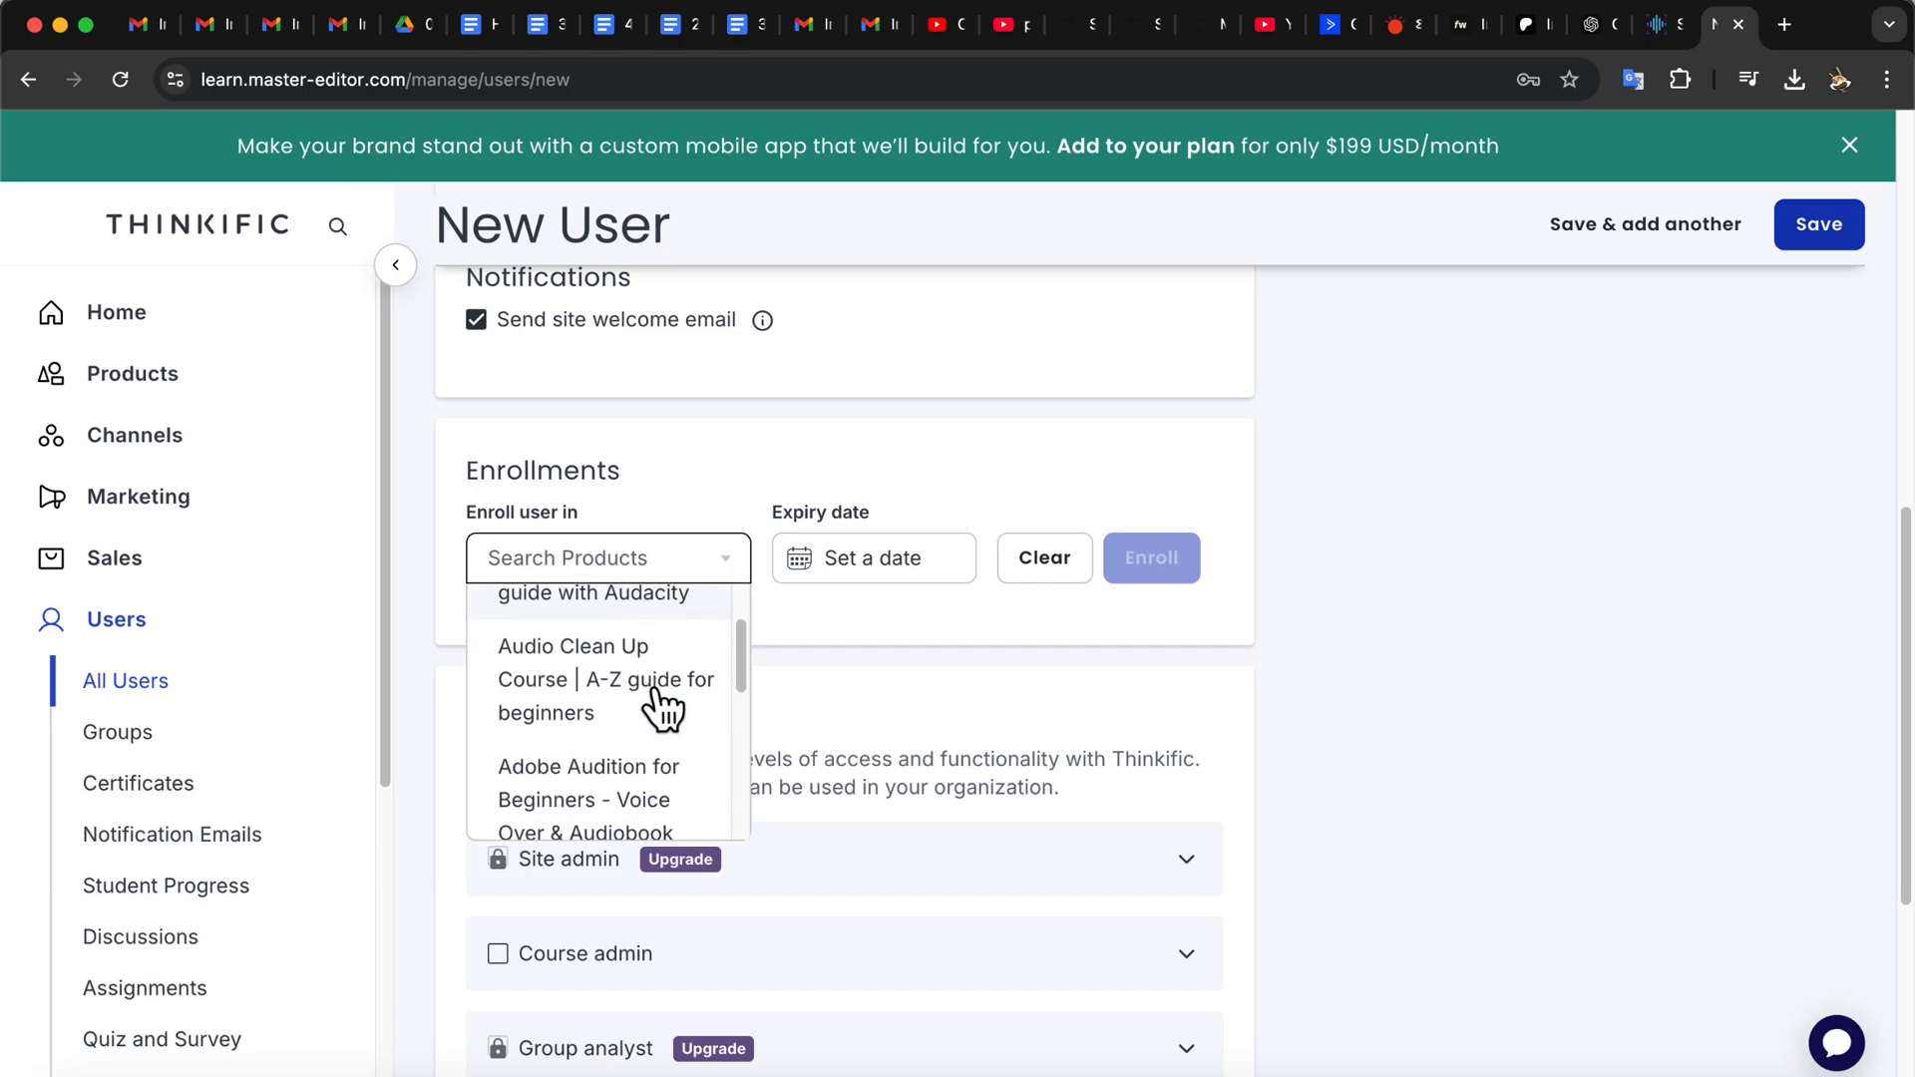
scroll("down", 3)
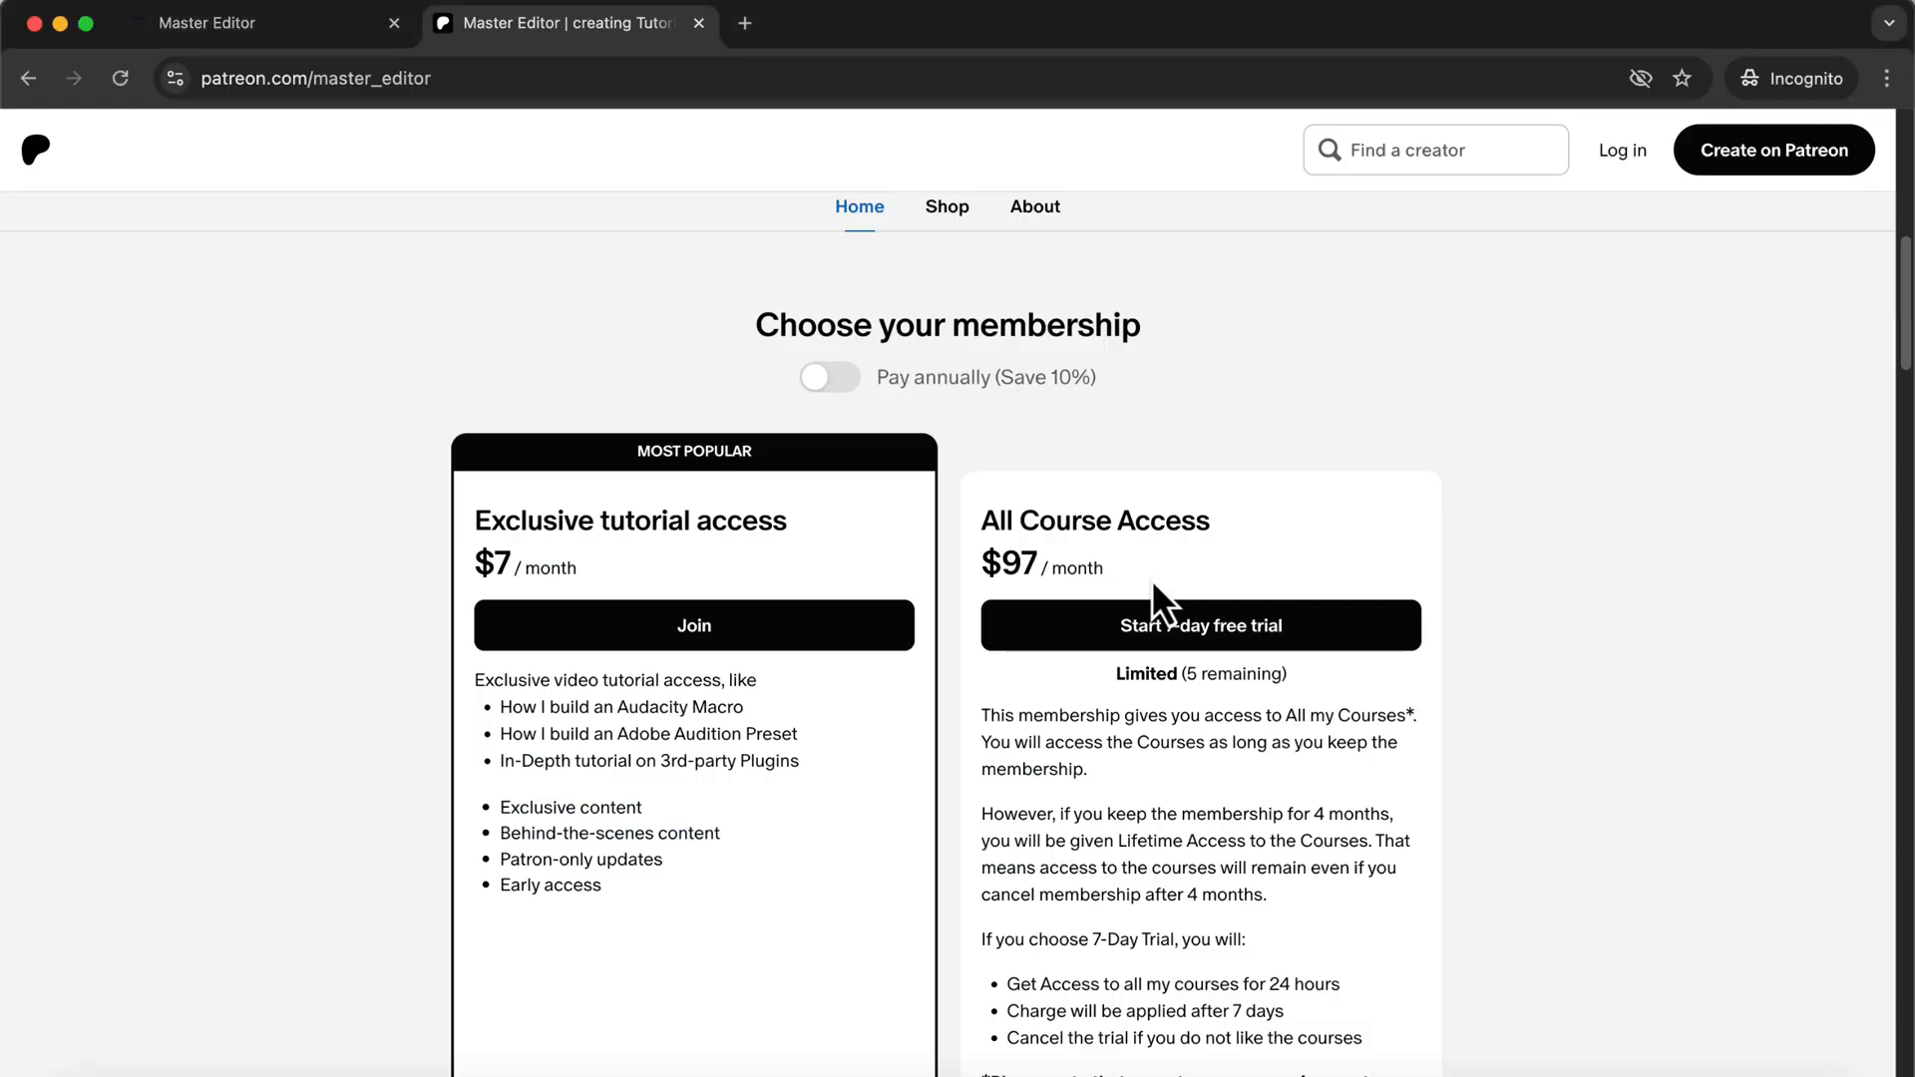
mouse_move(1173, 575)
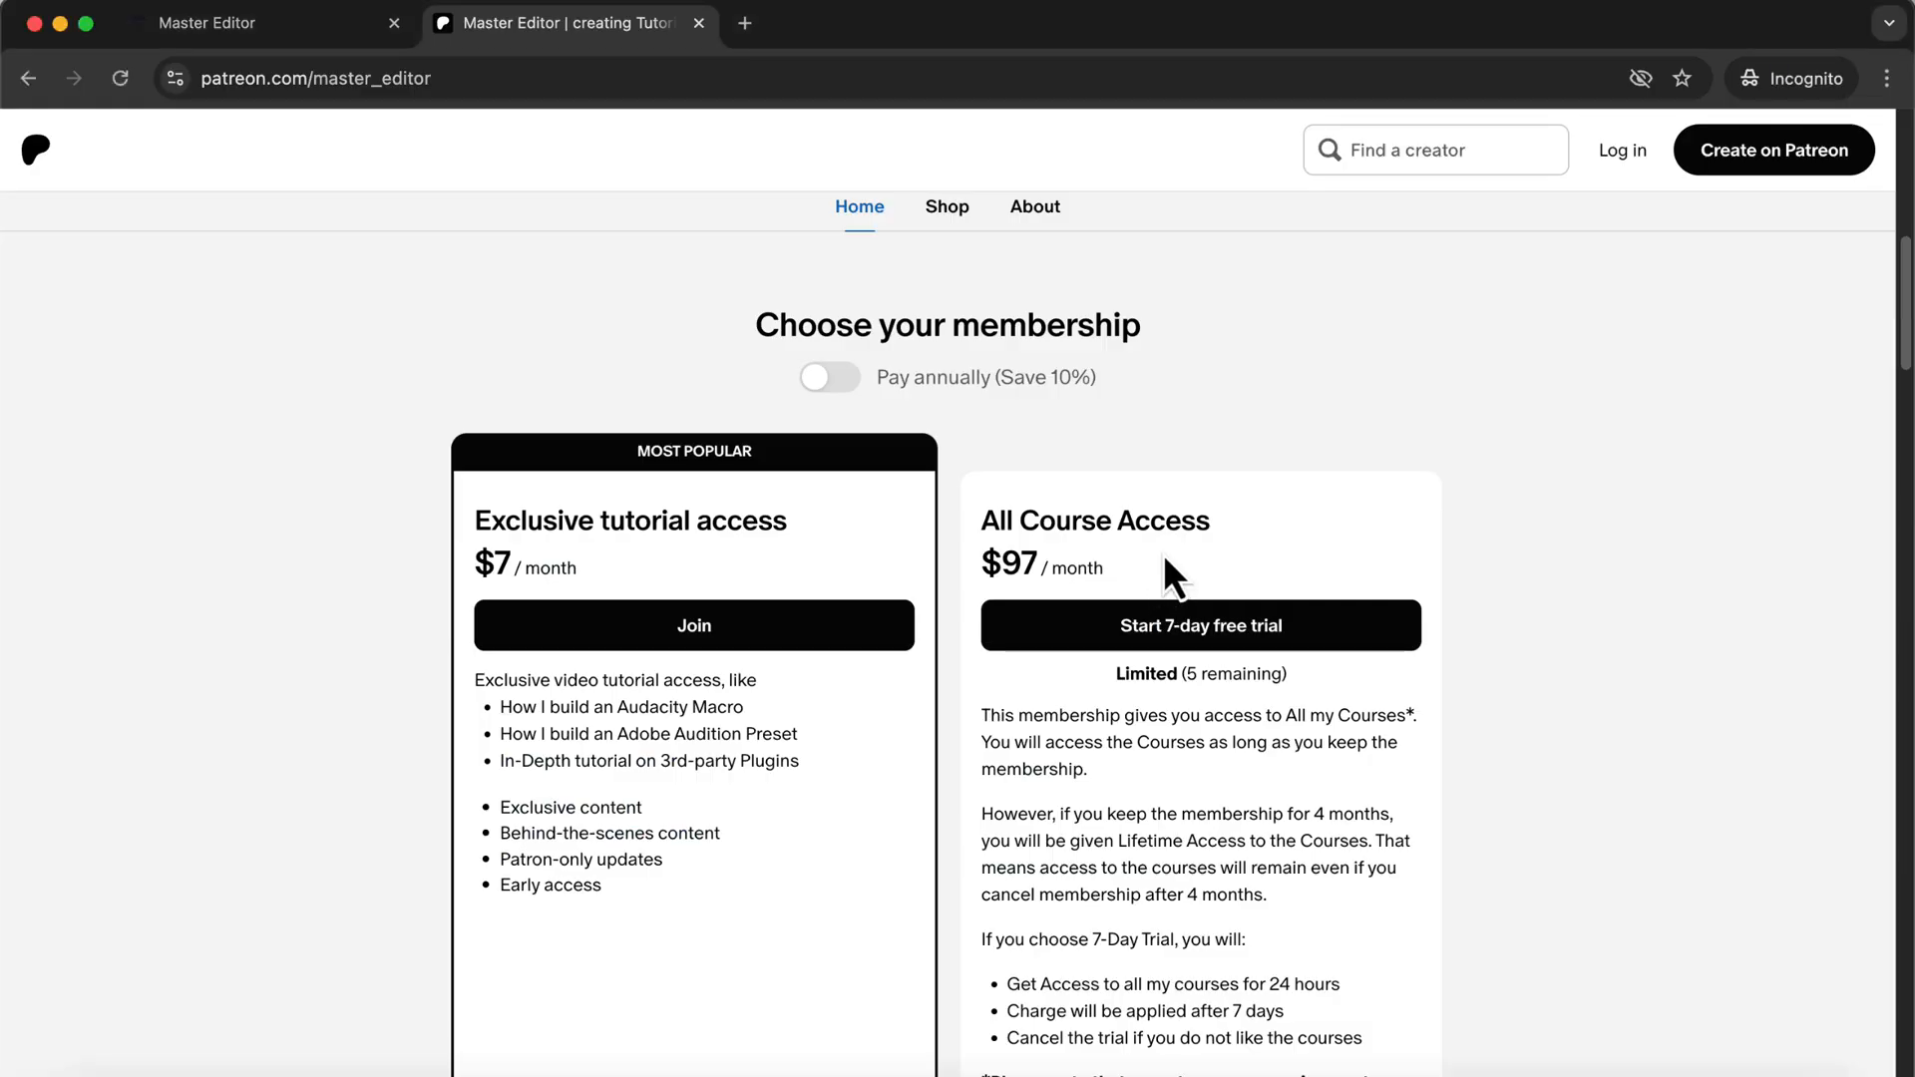